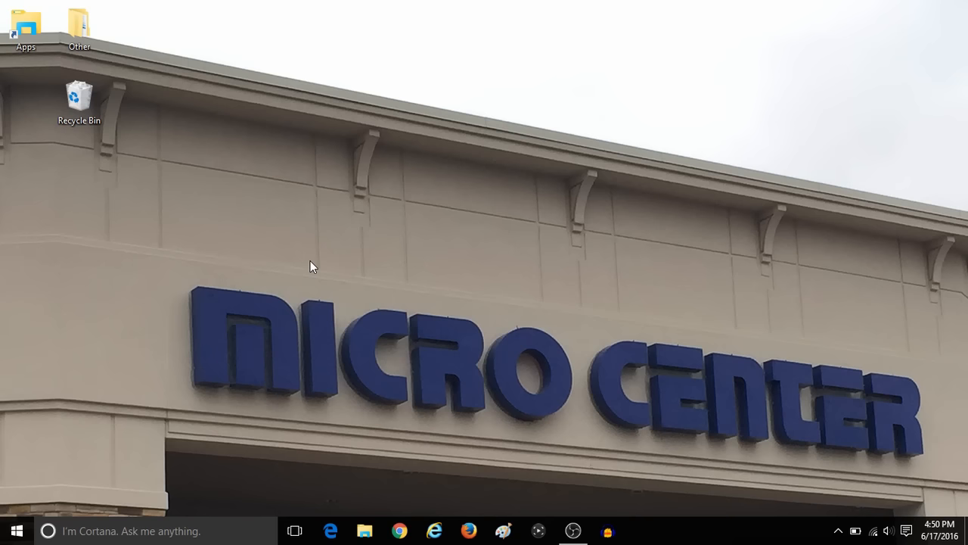
# Step: Open Cortana search from the taskbar search box
pyautogui.click(49, 531)
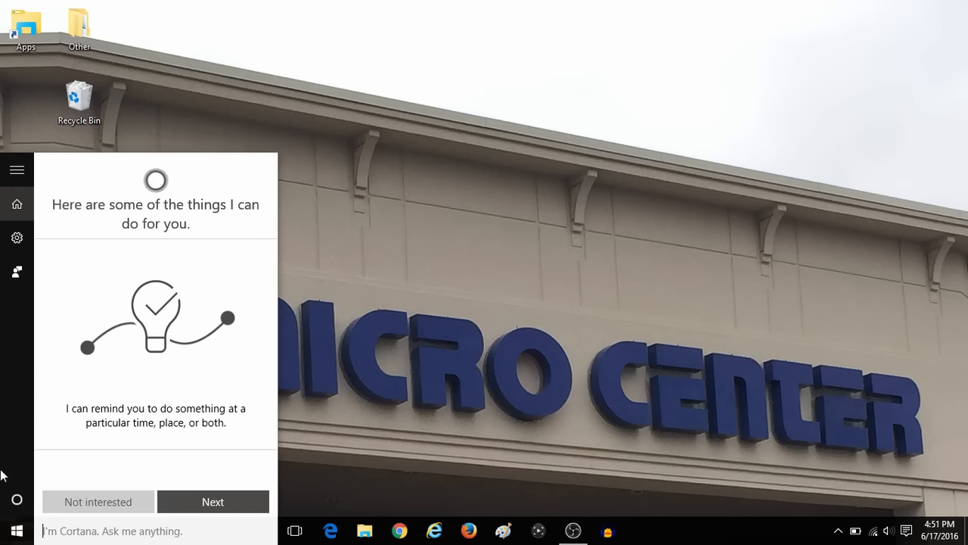
# Step: Search for msconfig and launch the System Configuration app from Best match
pyautogui.write('m')
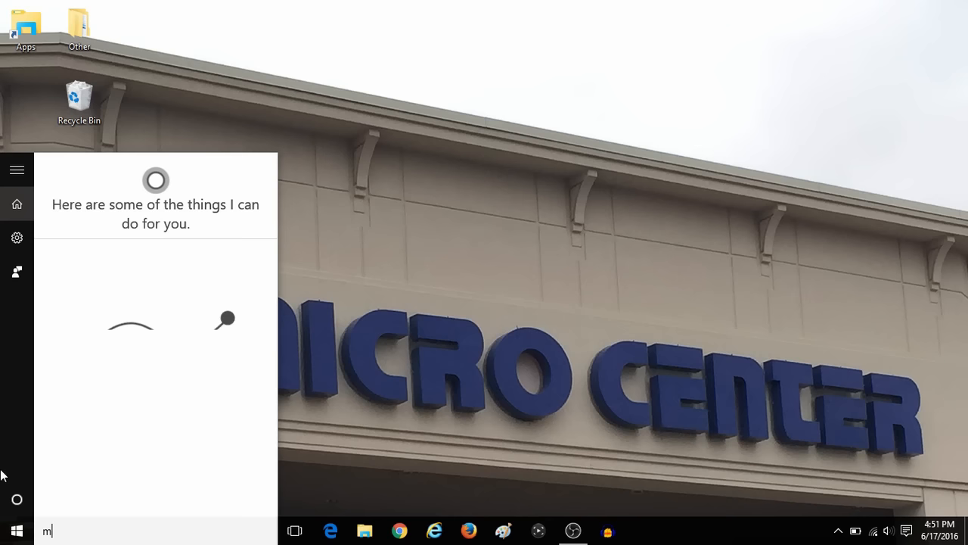
pyautogui.write('sconfig')
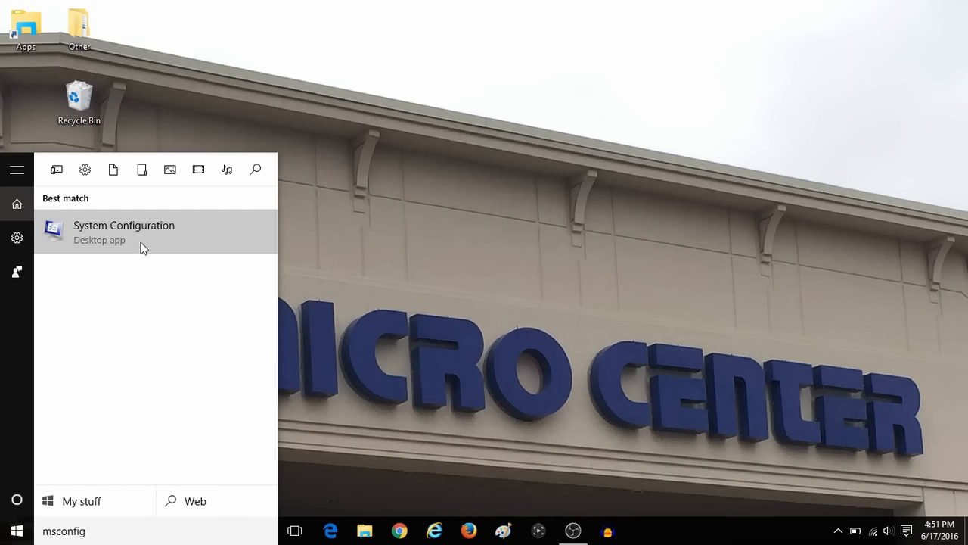
pyautogui.click(124, 230)
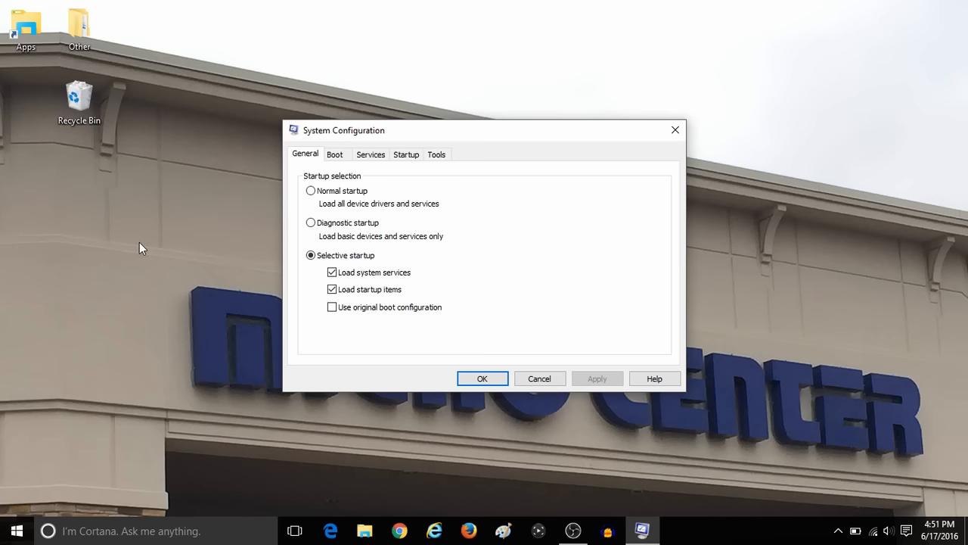
# Step: Go to the Boot tab and check Safe boot with the Minimal option
pyautogui.click(334, 154)
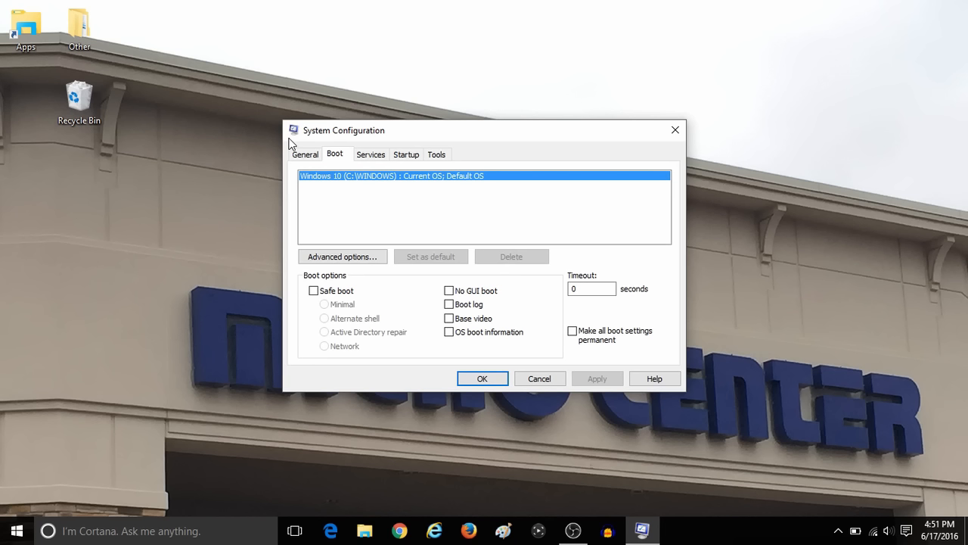
pyautogui.click(312, 291)
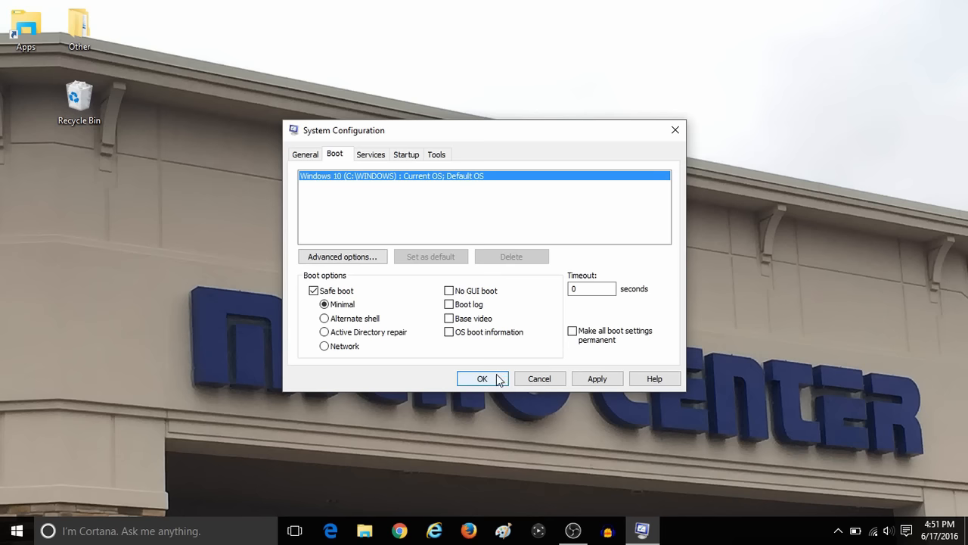
# Step: Confirm the Safe boot setting with OK, bringing up the restart prompt
pyautogui.click(482, 378)
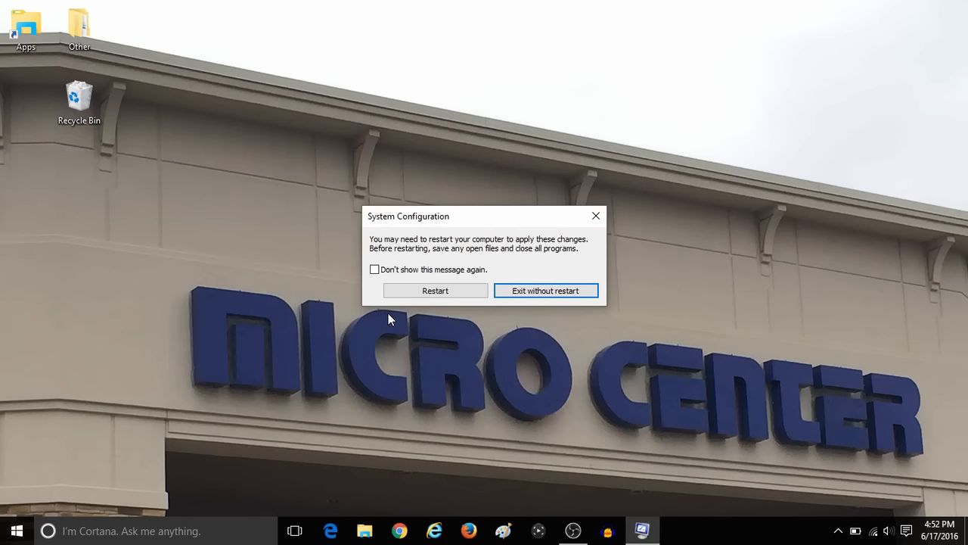
pyautogui.moveTo(384, 315)
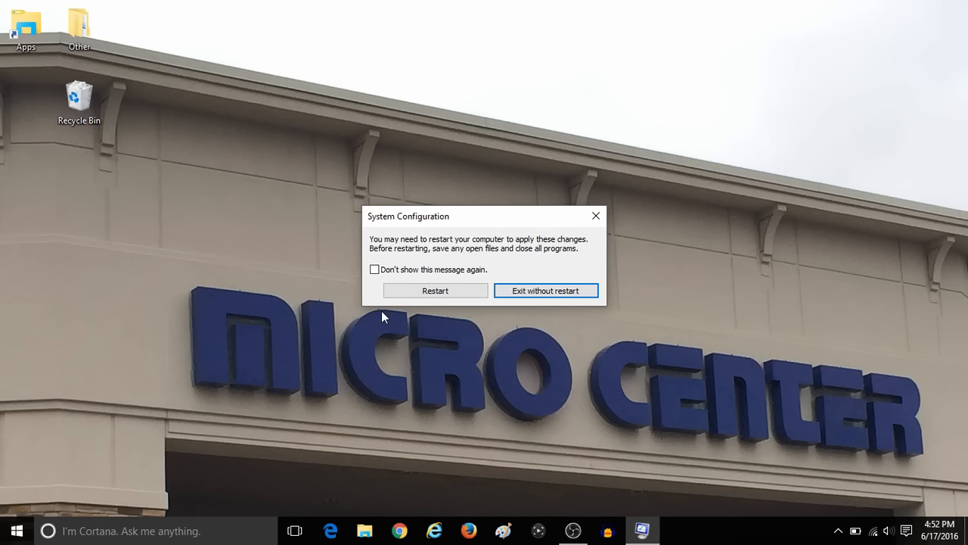
pyautogui.moveTo(428, 295)
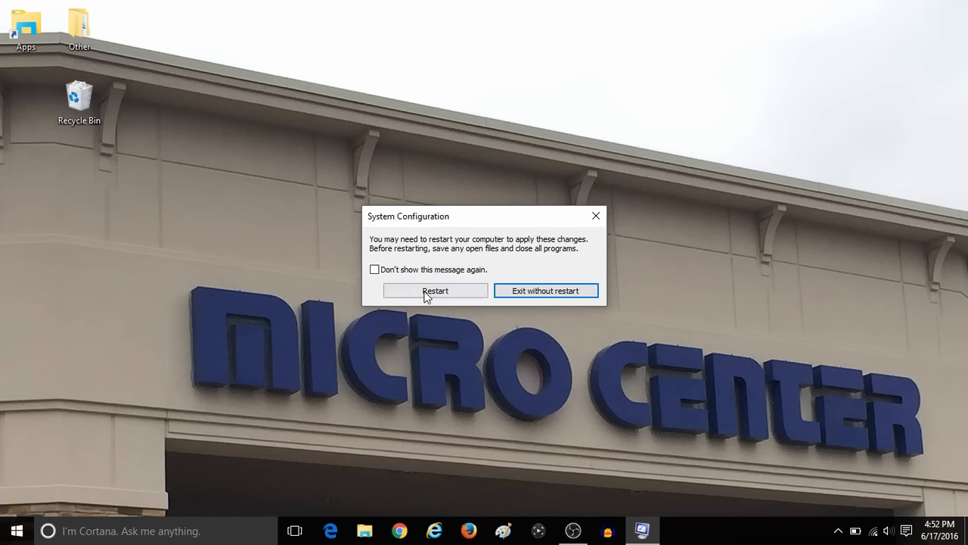
pyautogui.moveTo(476, 314)
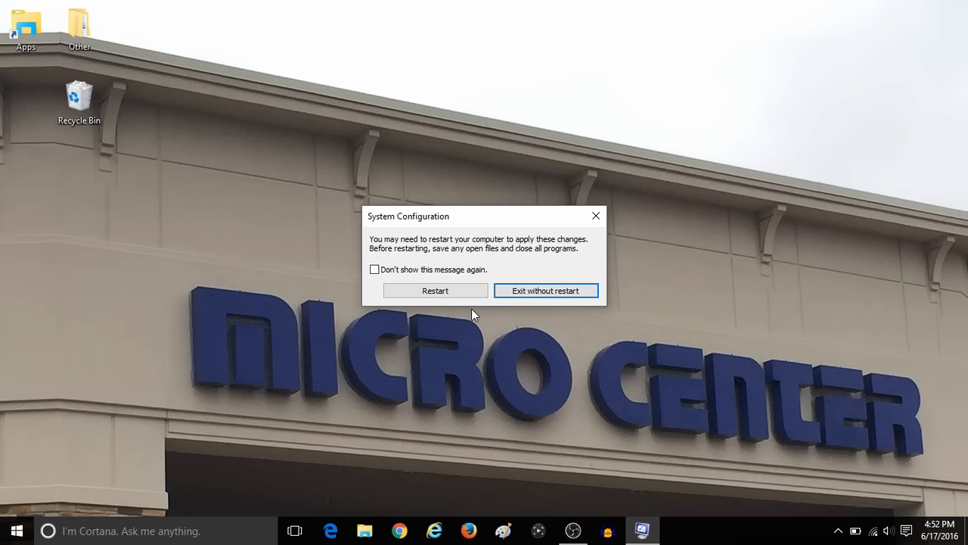
pyautogui.moveTo(254, 224)
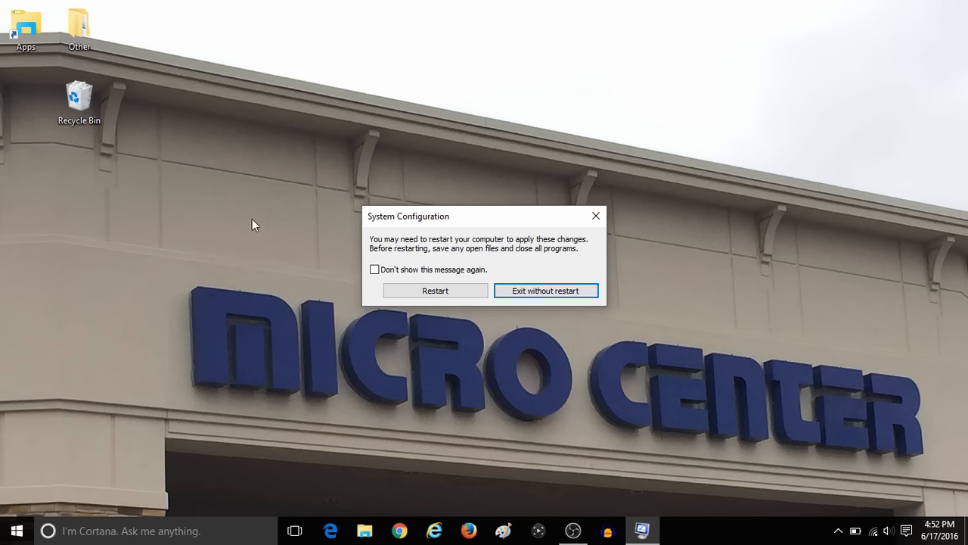